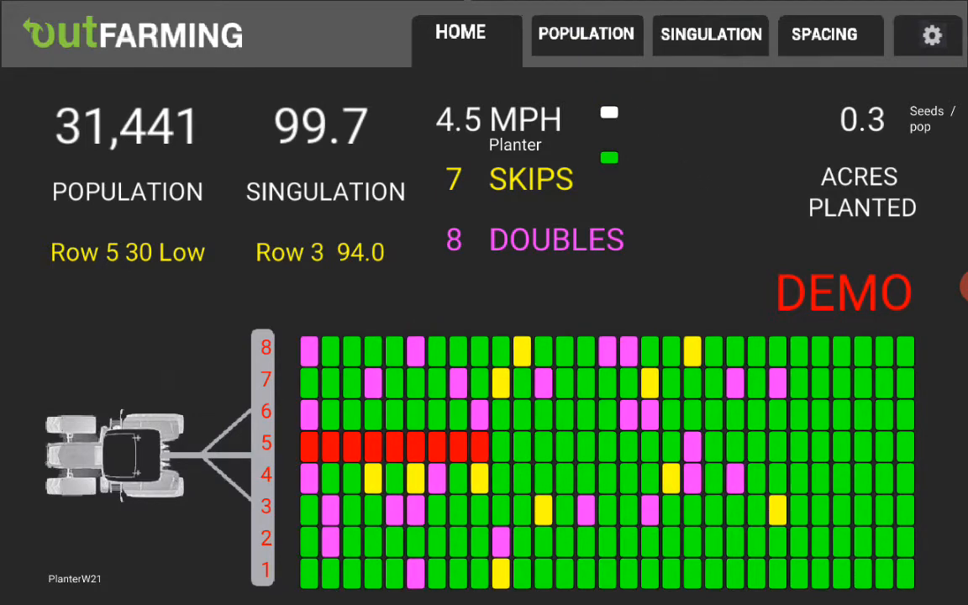
# Show the population graph with all eight rows plotted against the 35,000 target.
pyautogui.click(586, 34)
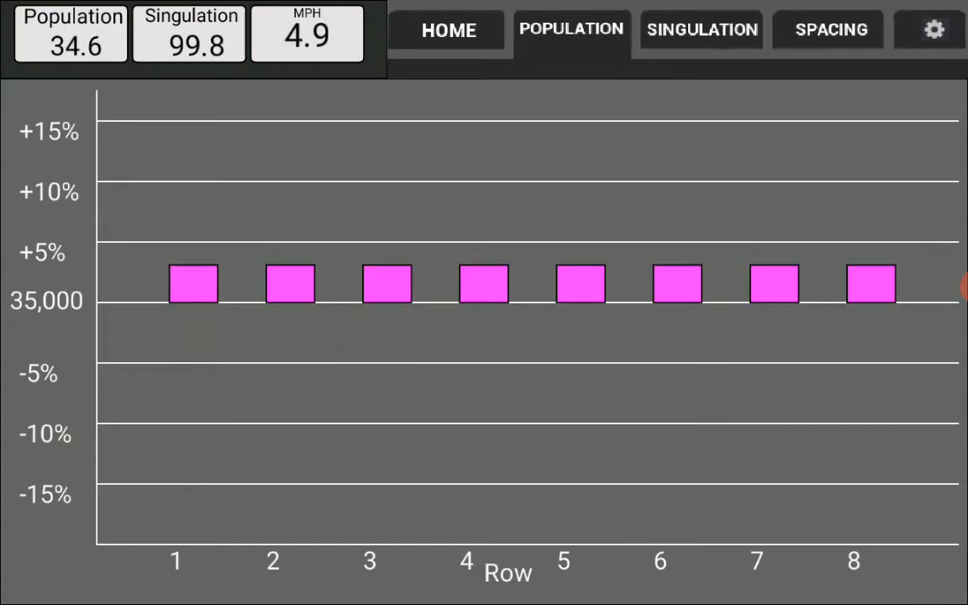
# Return to the home dashboard showing 30,328 population, 7 skips and 7 doubles.
pyautogui.click(459, 31)
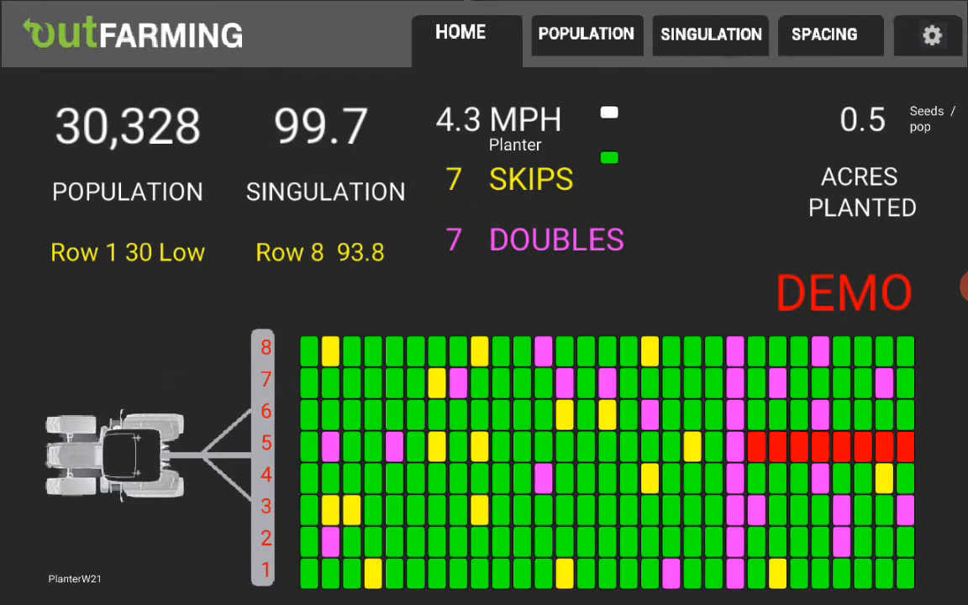
pyautogui.click(709, 36)
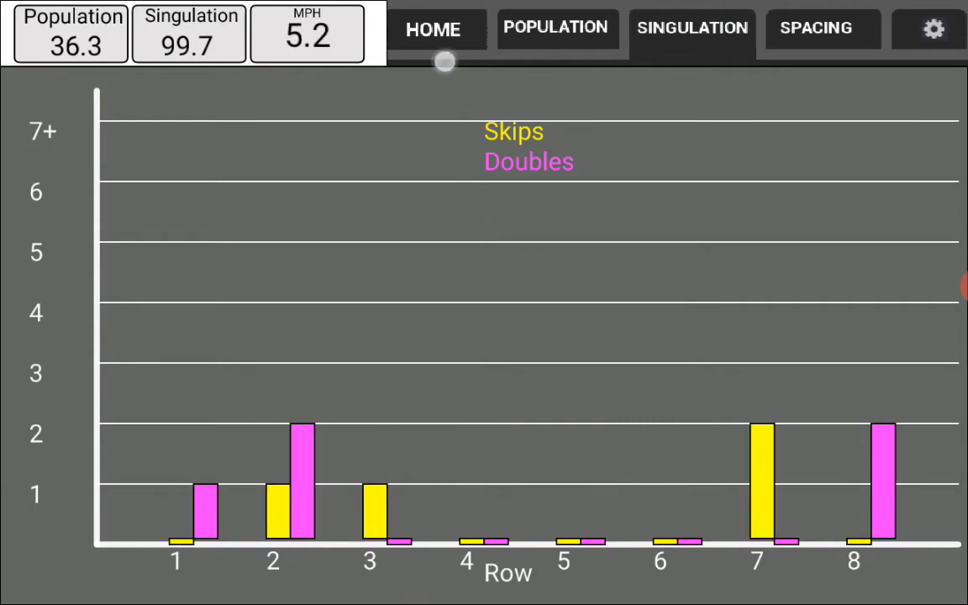
pyautogui.click(433, 30)
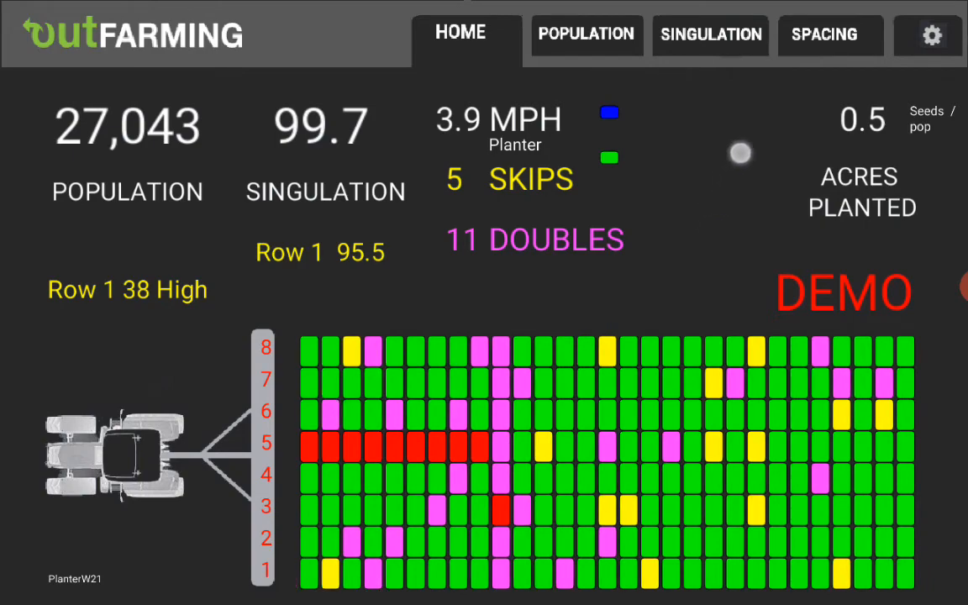
# Open the seed spacing view and advance to screen 2 of 6.
pyautogui.click(824, 35)
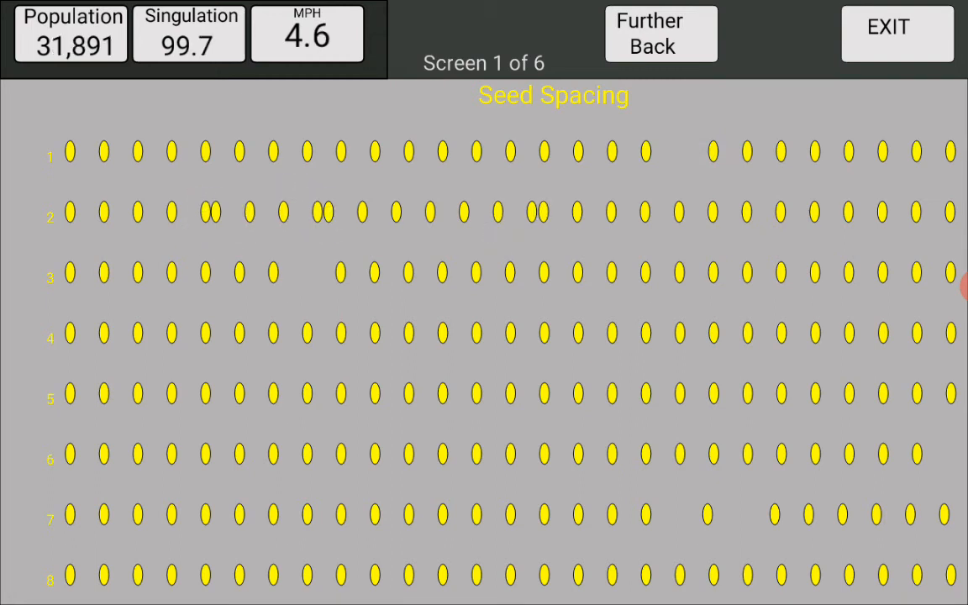
pyautogui.moveTo(738, 536)
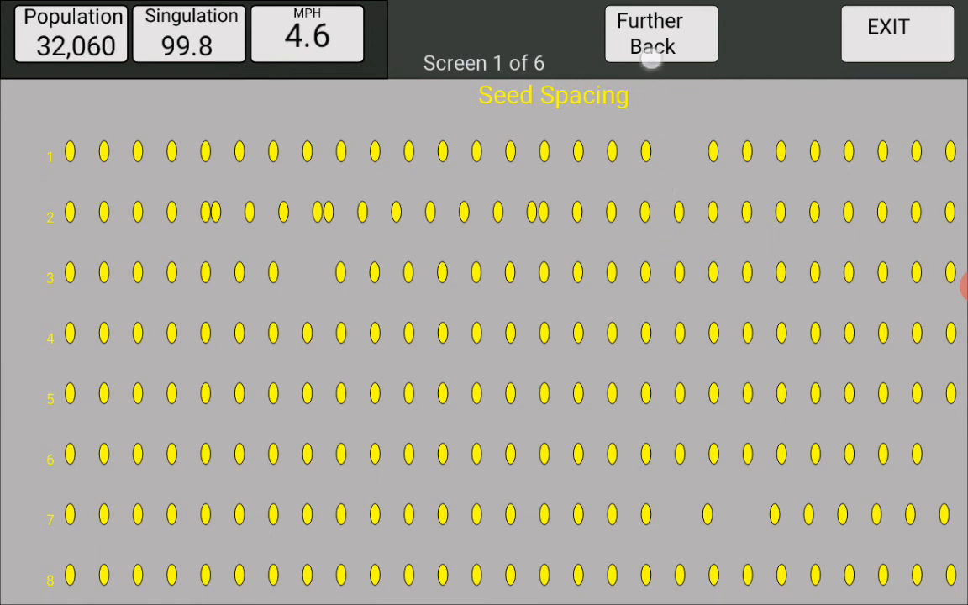
pyautogui.click(660, 34)
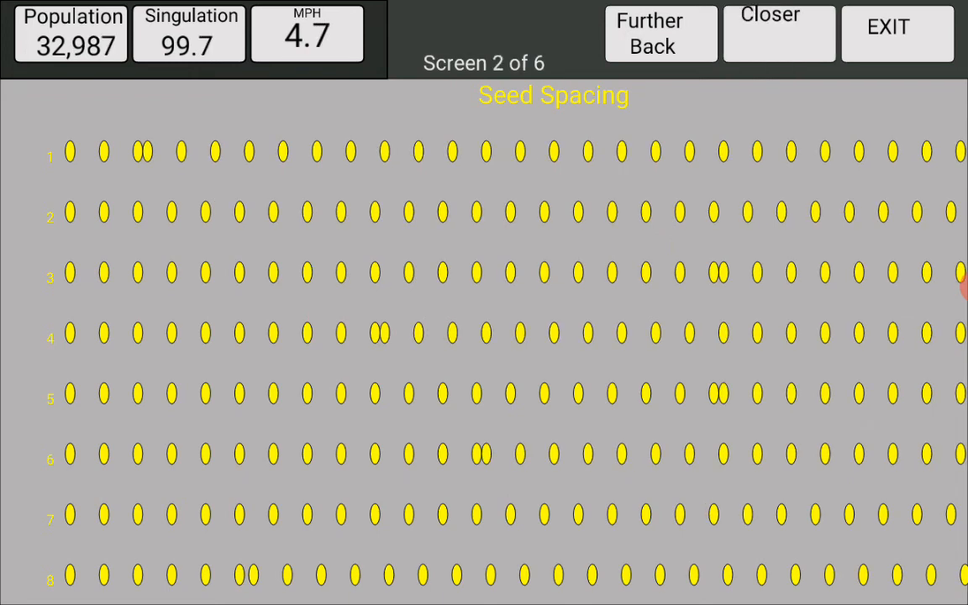